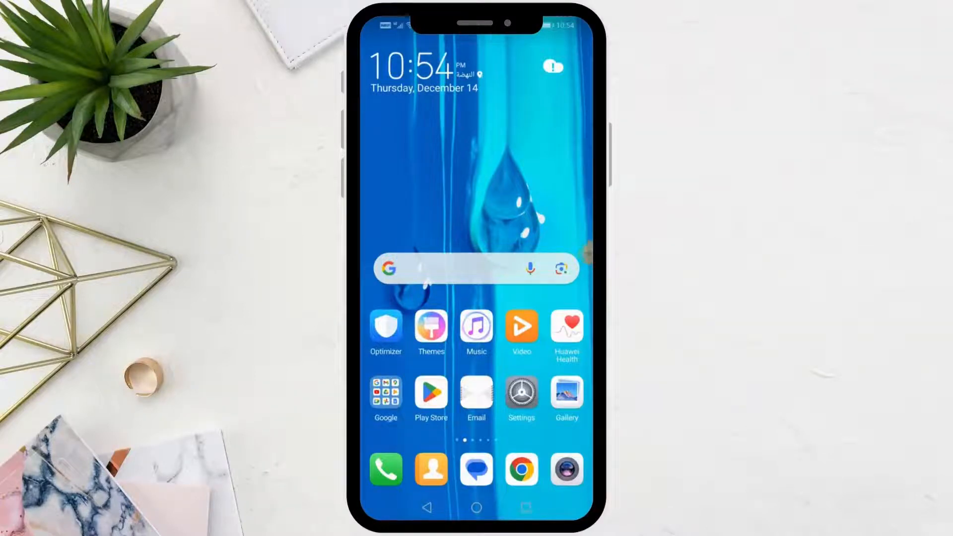
Open the Google apps folder on the Android home screen
click(386, 393)
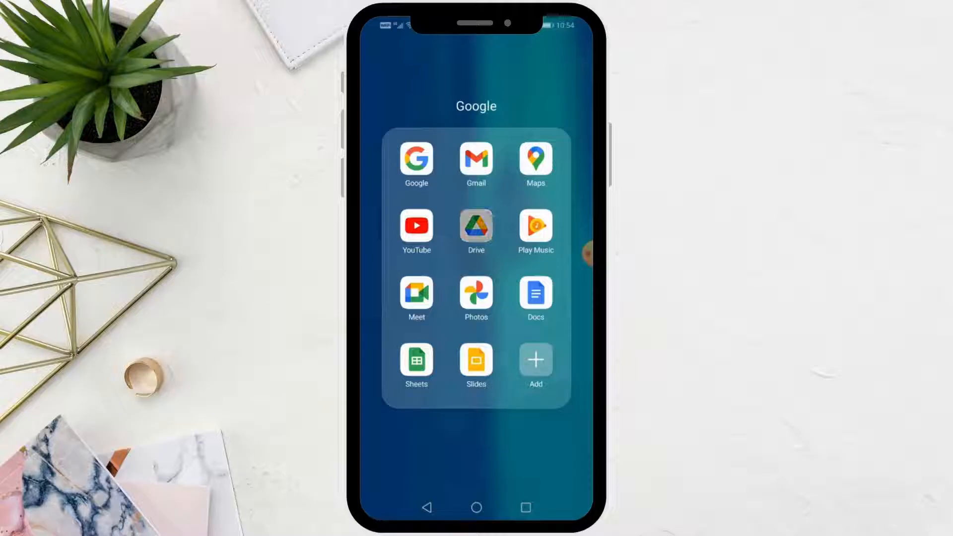
Launch Drive and bring up the actions menu for XRecorder_08122023_204402.mp4
click(476, 227)
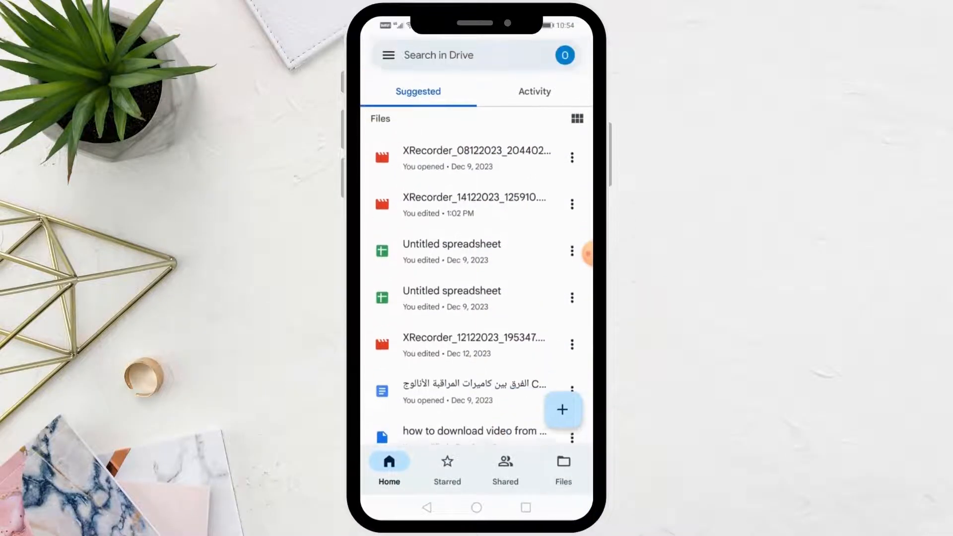
click(562, 409)
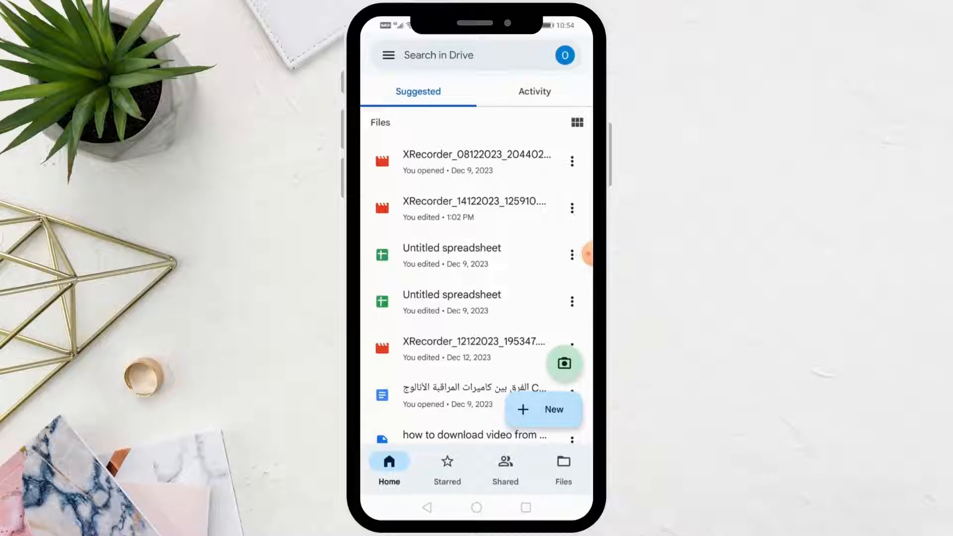
click(570, 161)
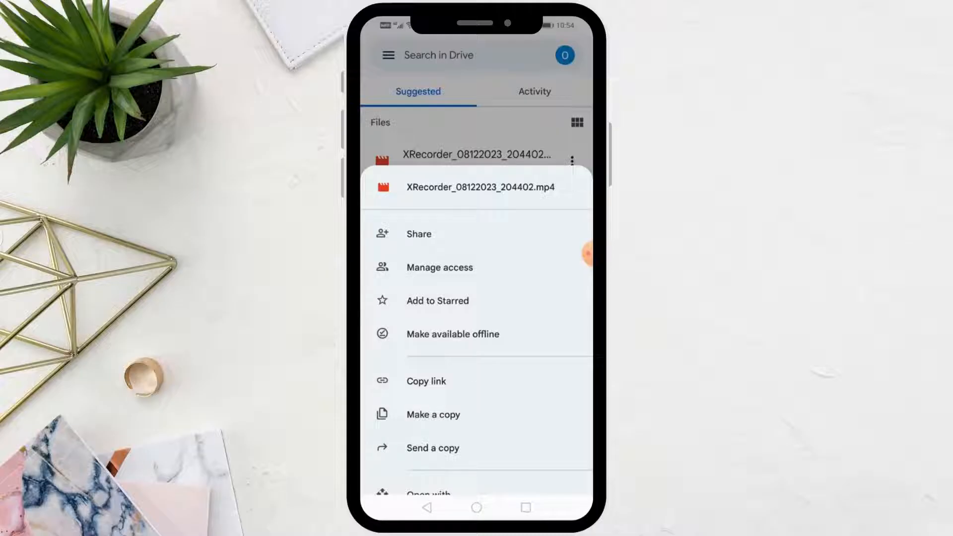
In Manage access, switch general access from Restricted to Anyone with the link (Viewer)
click(439, 267)
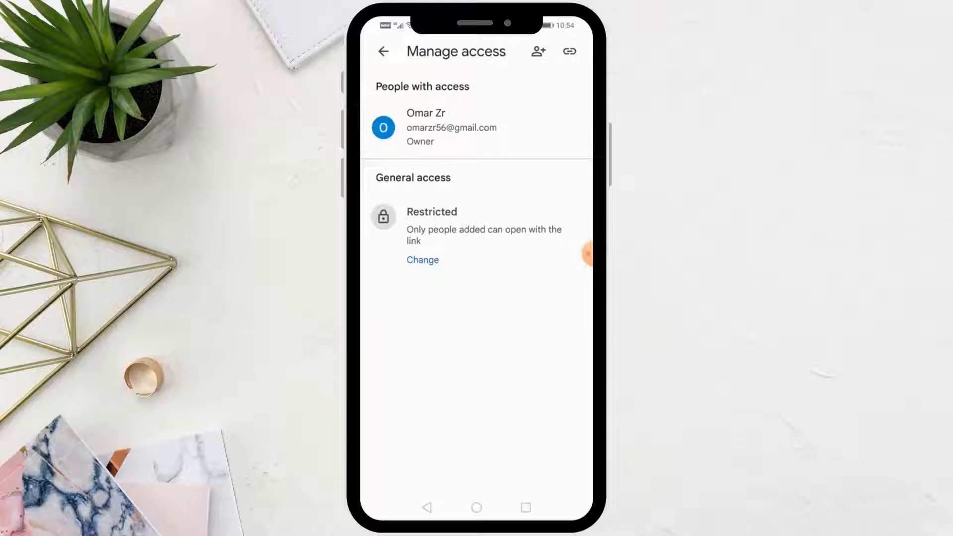
click(422, 259)
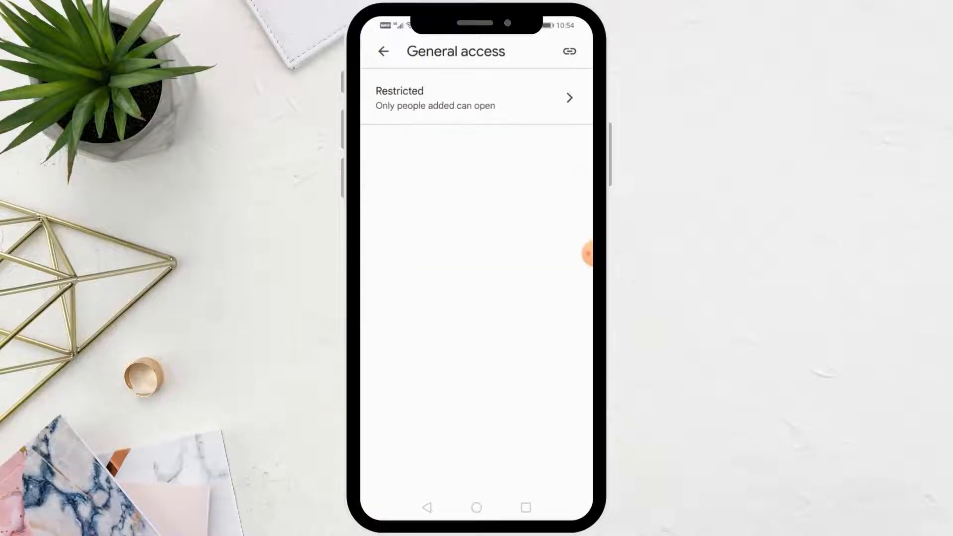
click(474, 98)
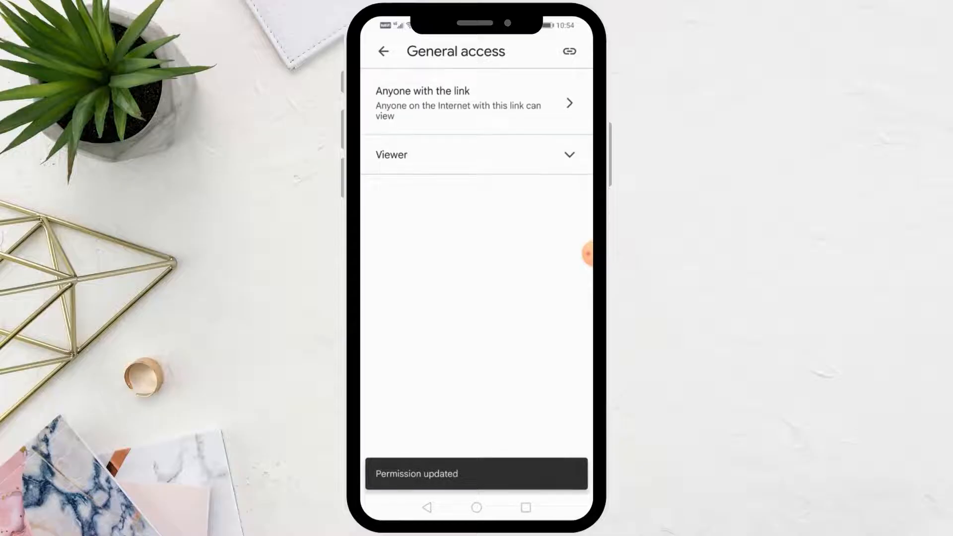
click(384, 50)
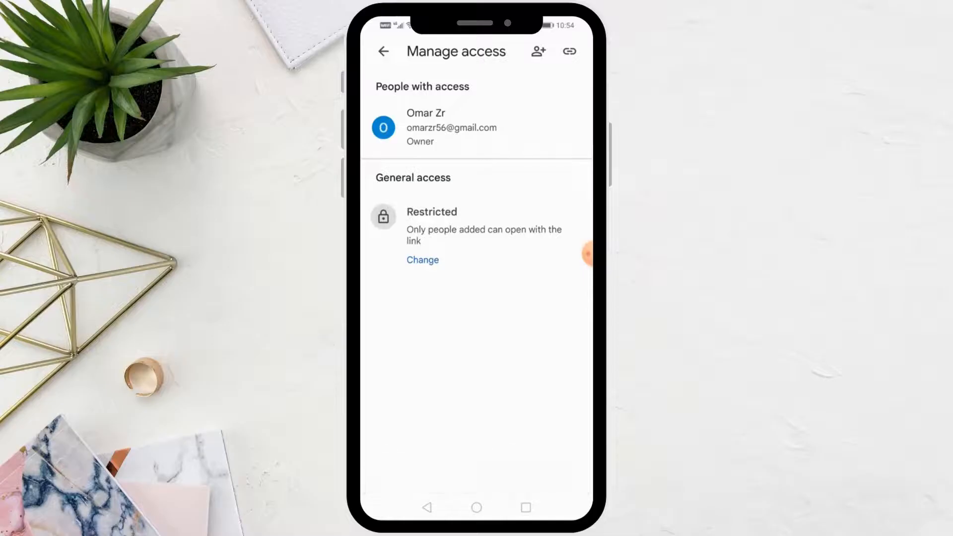
Add the suggested contact for 'Om' as a recipient with Viewer access
click(538, 50)
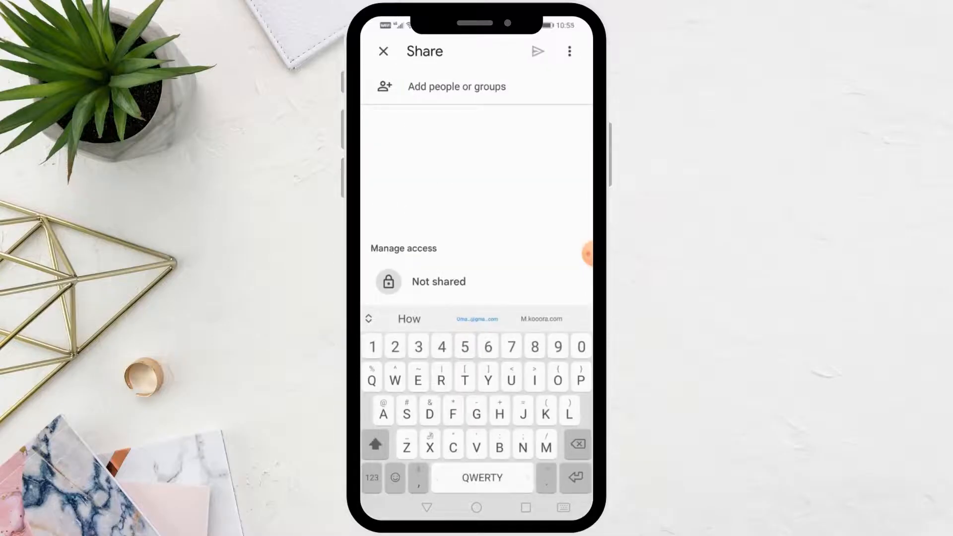
text(Om)
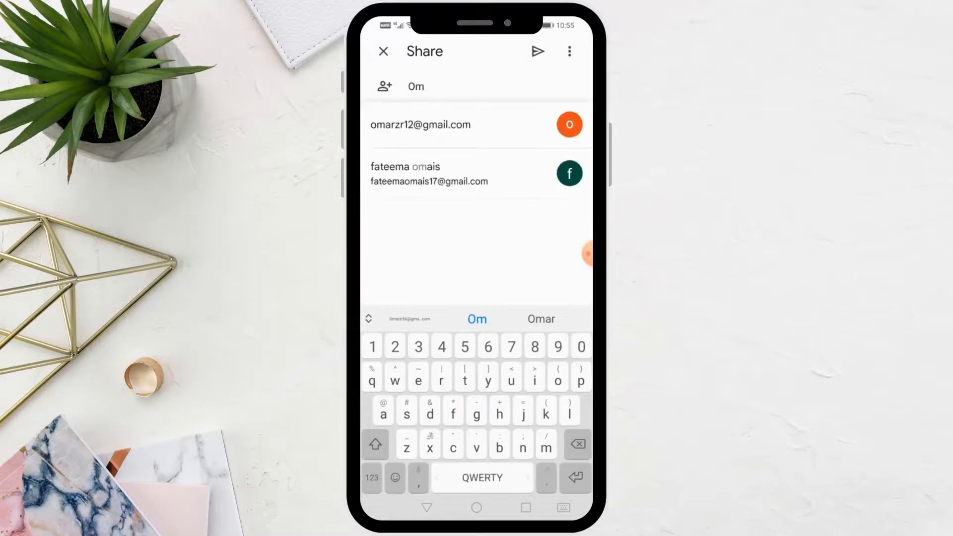
click(419, 125)
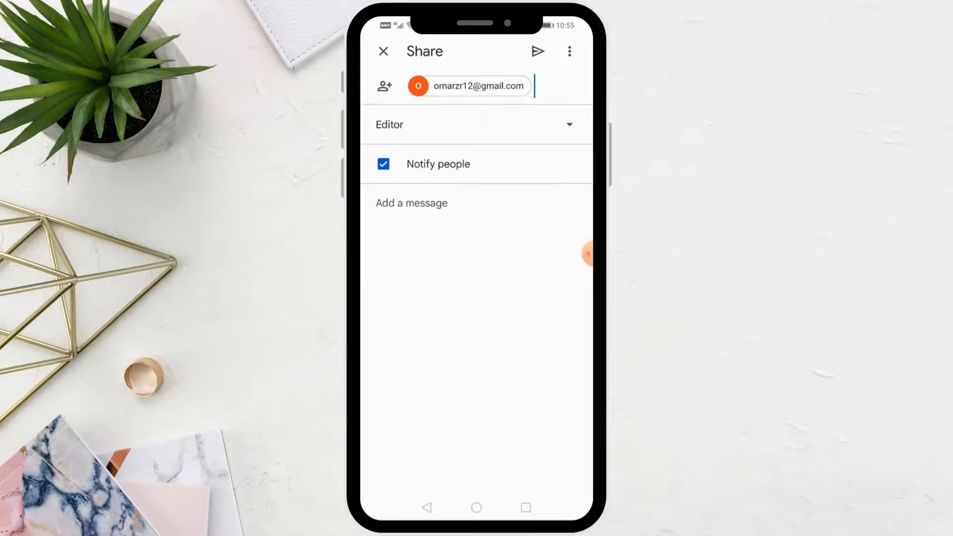
click(476, 125)
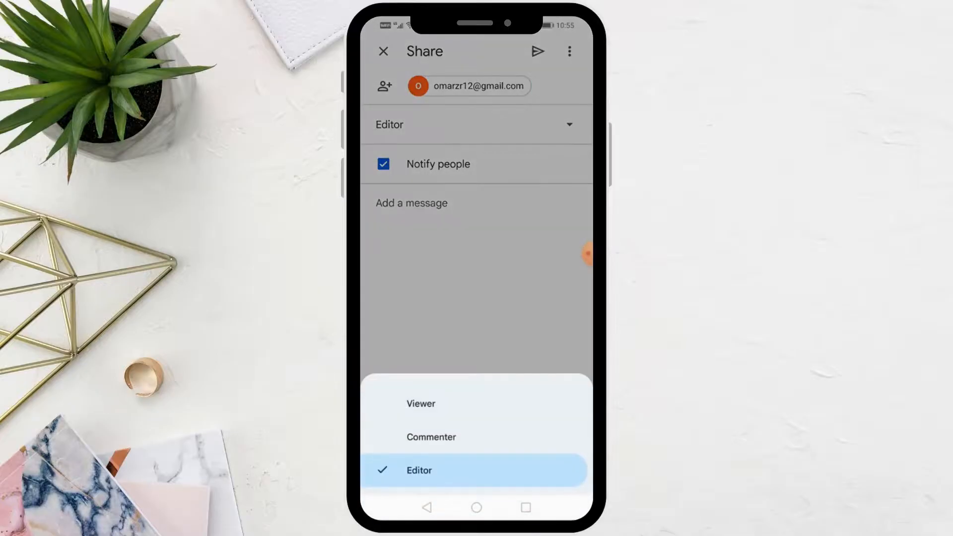
click(422, 403)
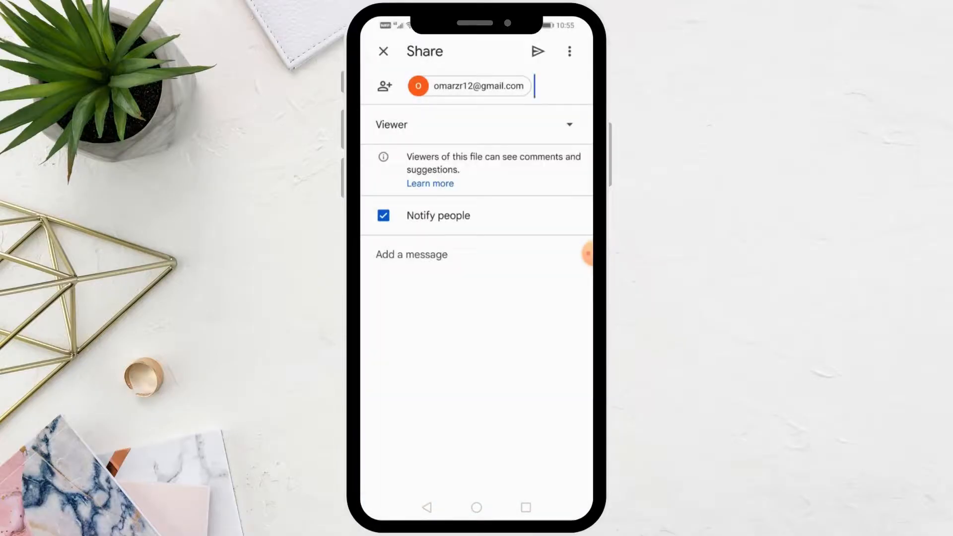